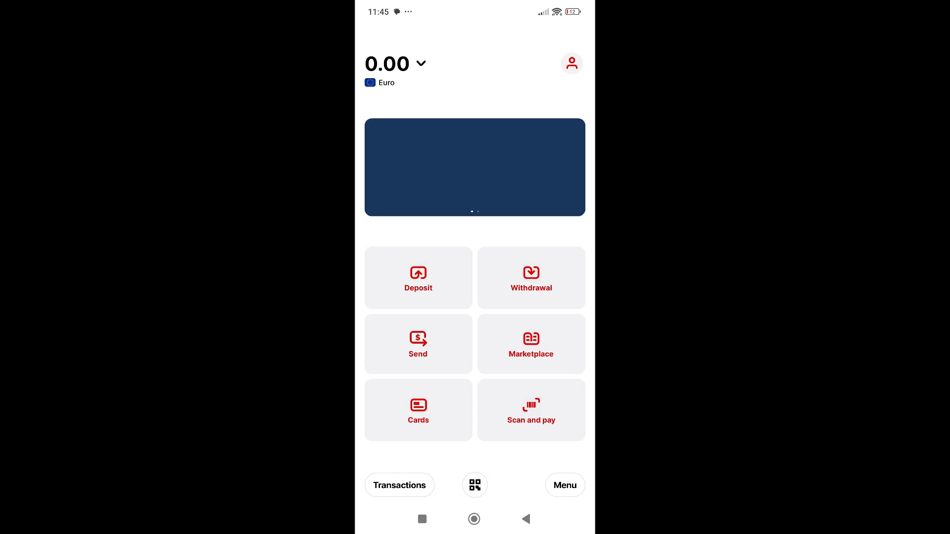
# Open the RON card deposit form with its zero balance from the home screen.
pyautogui.click(418, 278)
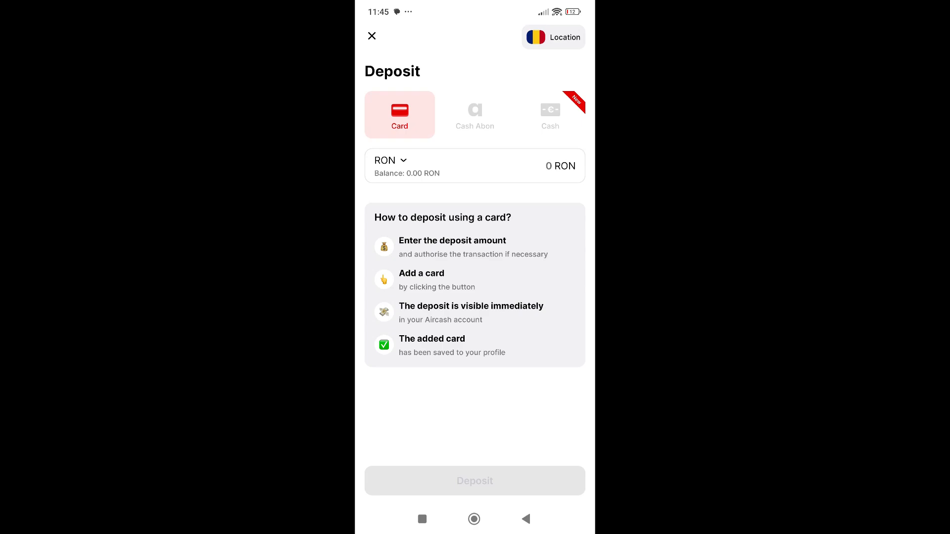
# Enter a 10 RON card deposit amount, then close the Deposit screen.
pyautogui.click(546, 166)
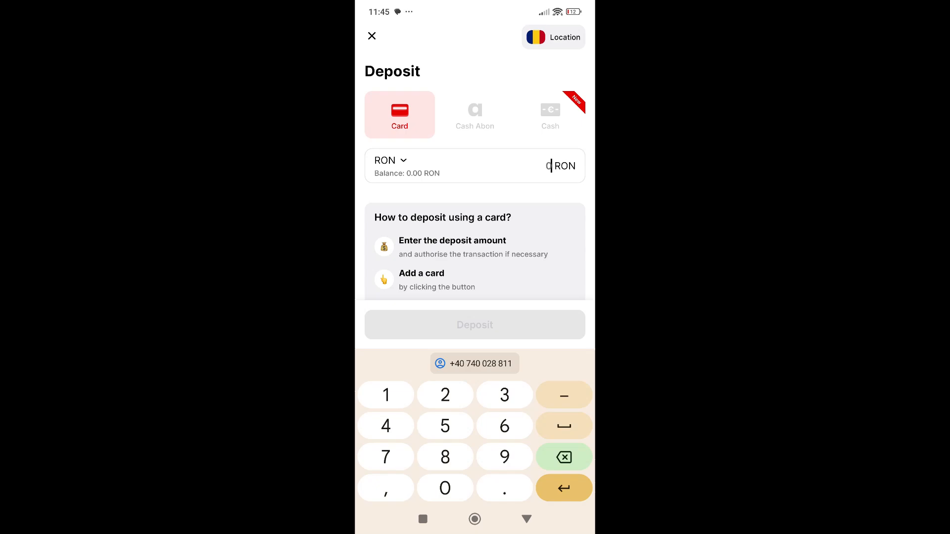
pyautogui.click(444, 488)
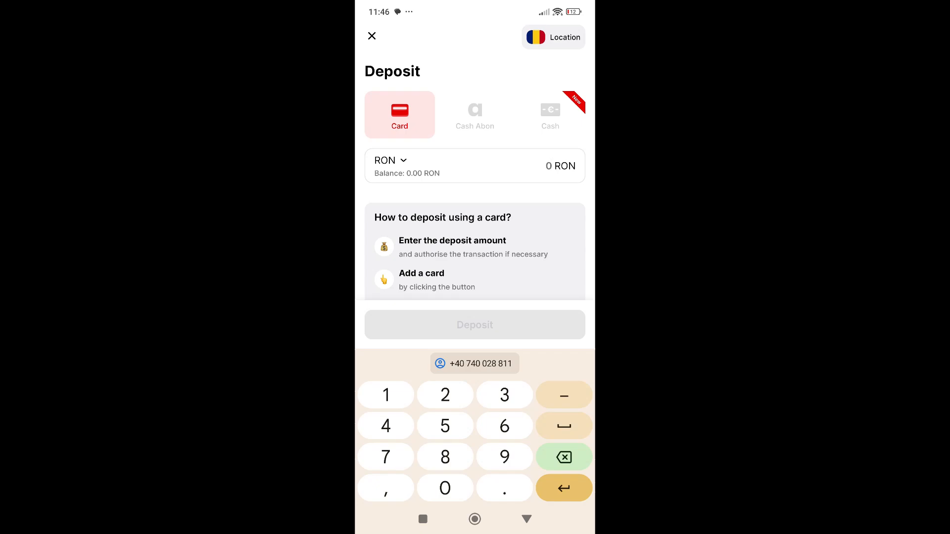
pyautogui.click(549, 165)
pyautogui.write('10')
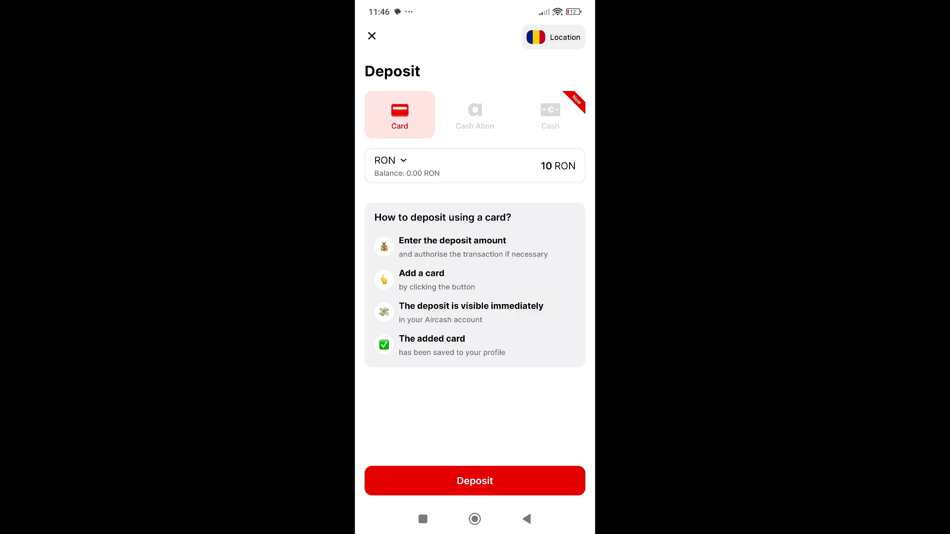
pyautogui.click(475, 114)
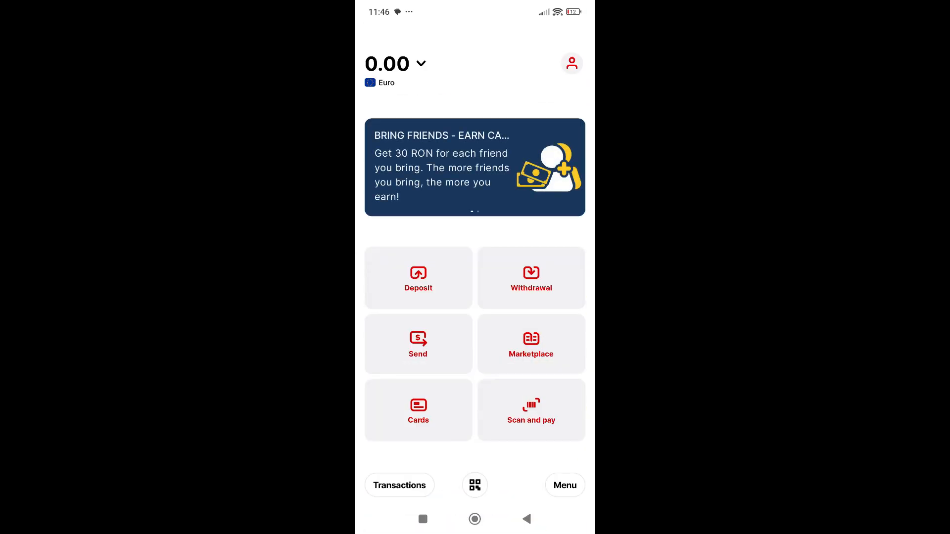
pyautogui.click(529, 277)
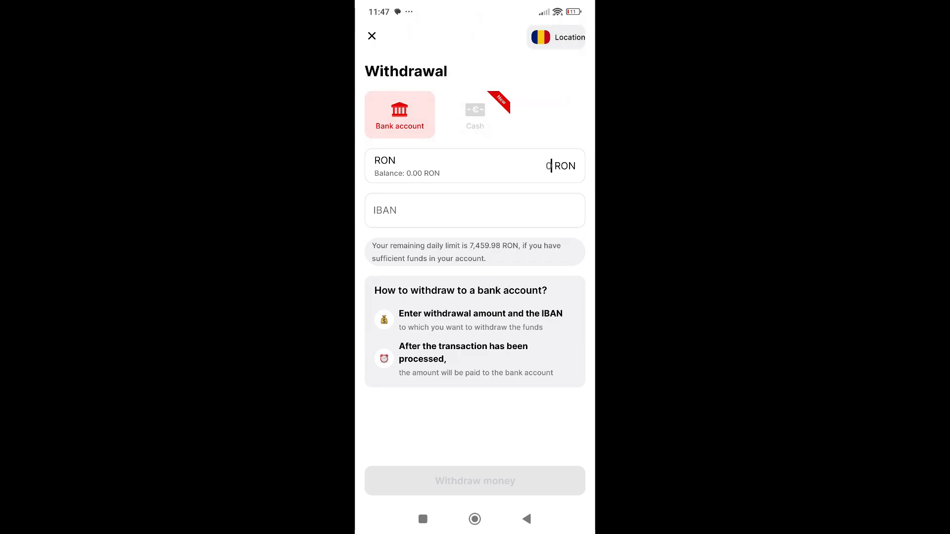
pyautogui.click(372, 36)
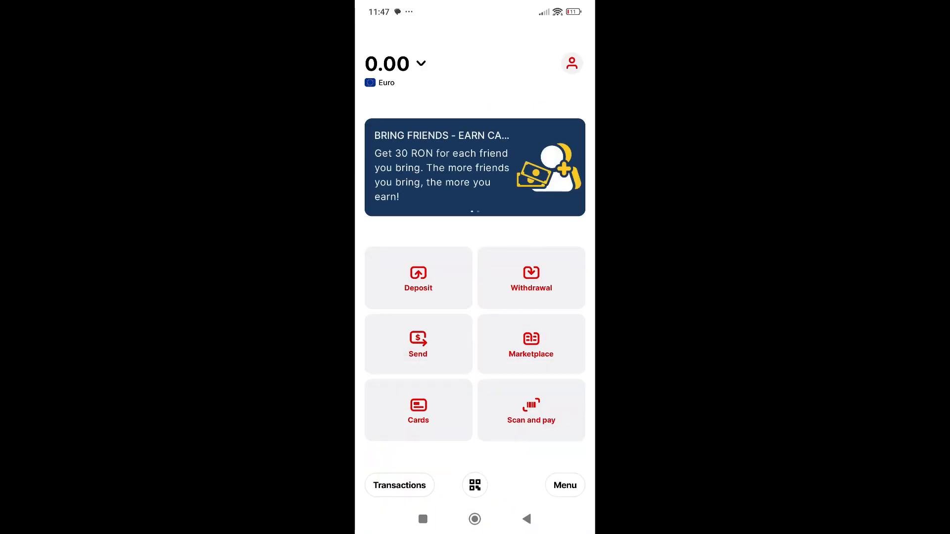
pyautogui.click(418, 343)
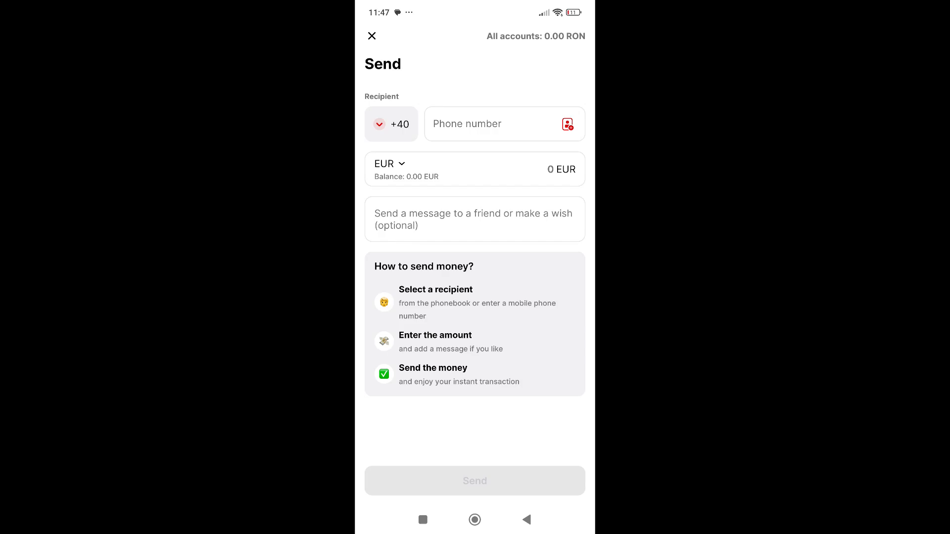
pyautogui.click(392, 124)
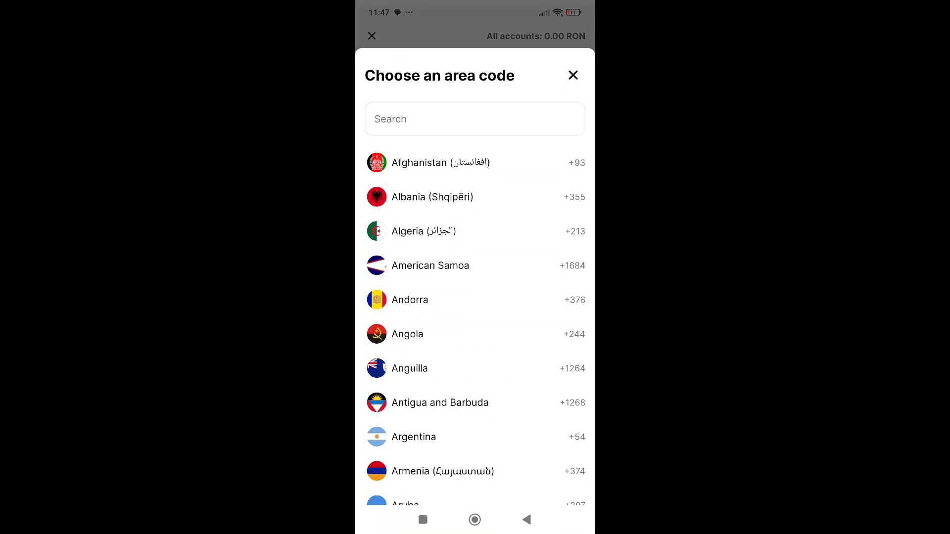
pyautogui.click(474, 119)
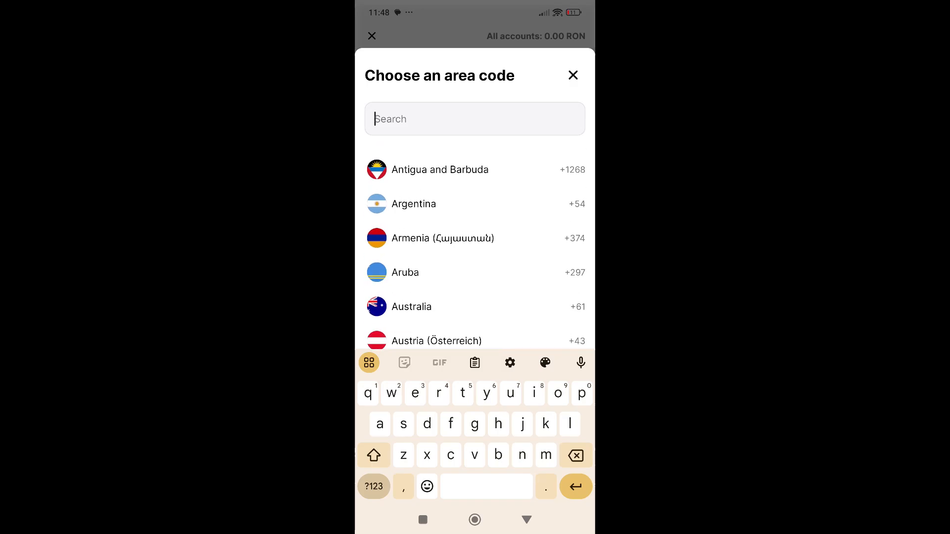
pyautogui.click(411, 307)
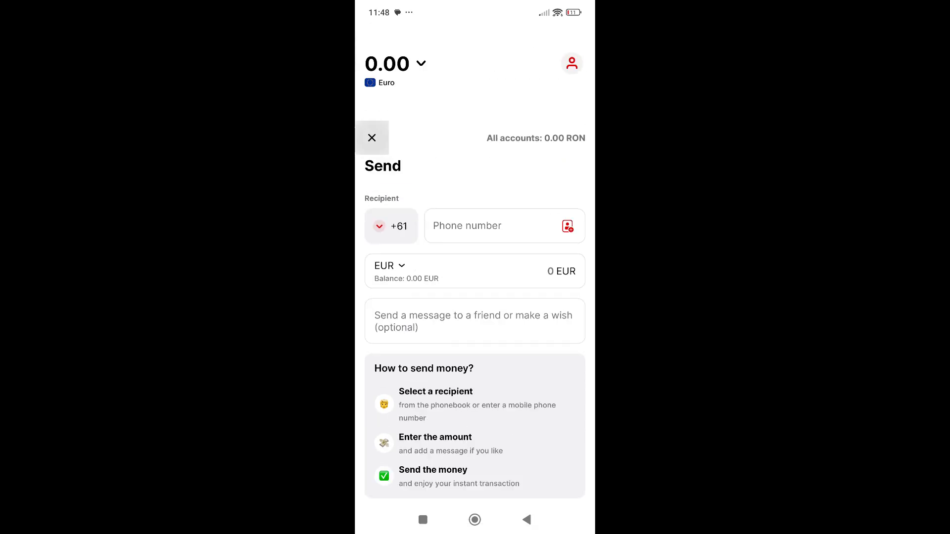
pyautogui.click(372, 137)
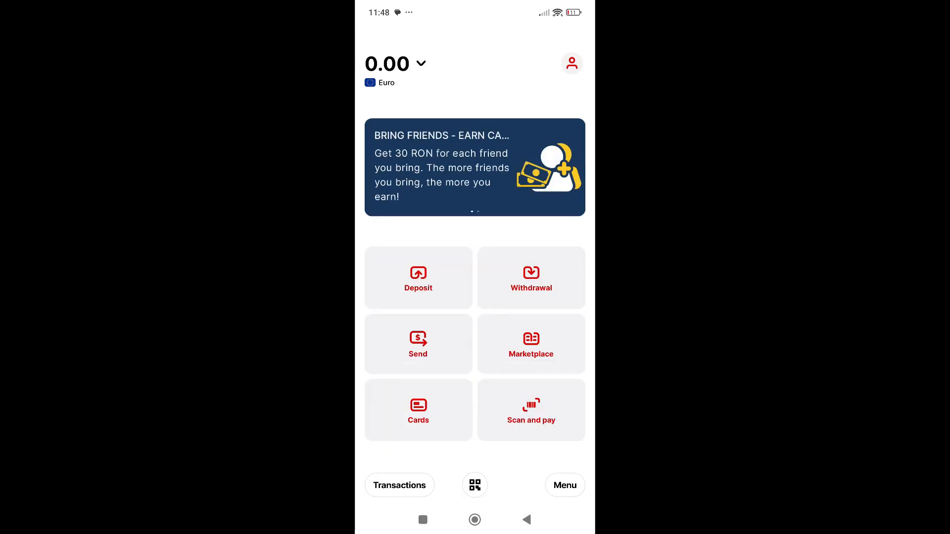
# Browse the Marketplace categories down to the empty Loyalty cards page.
pyautogui.click(530, 343)
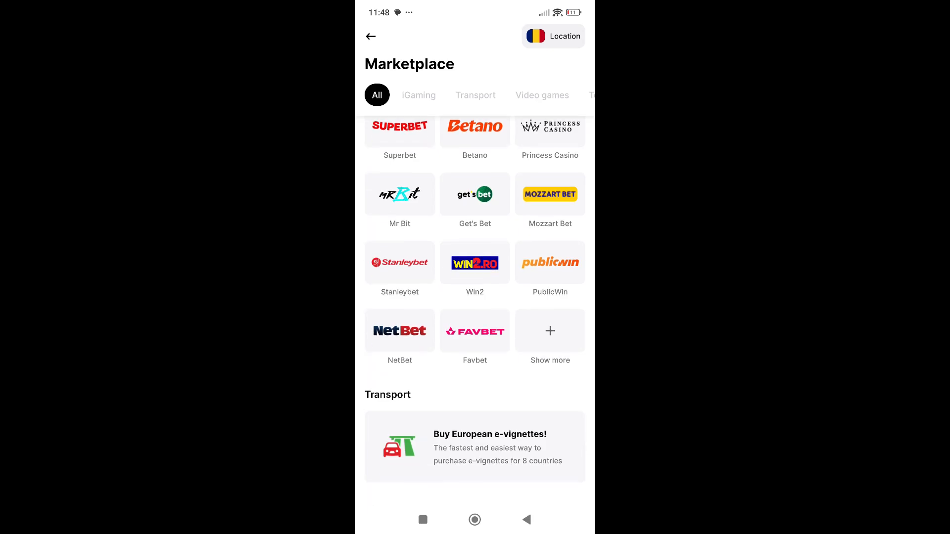
pyautogui.scroll(-3)
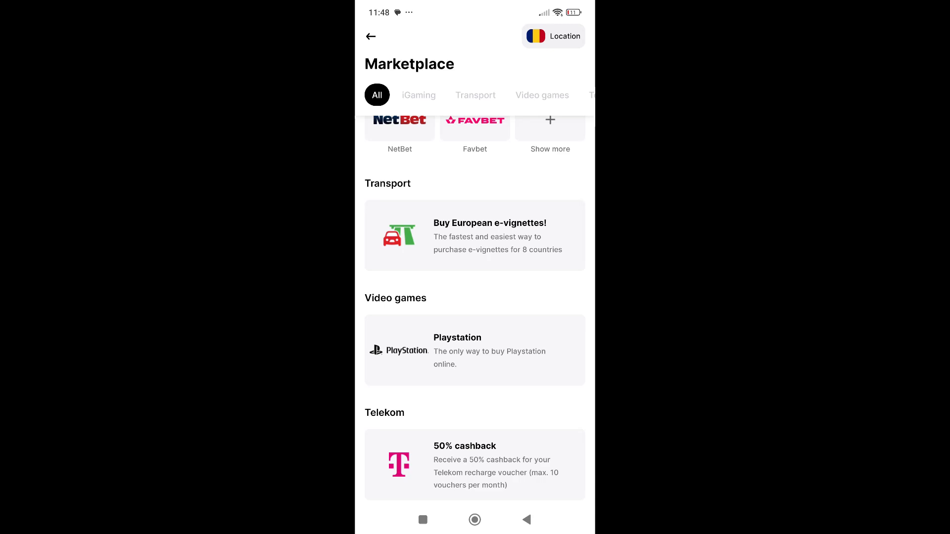
pyautogui.scroll(-3)
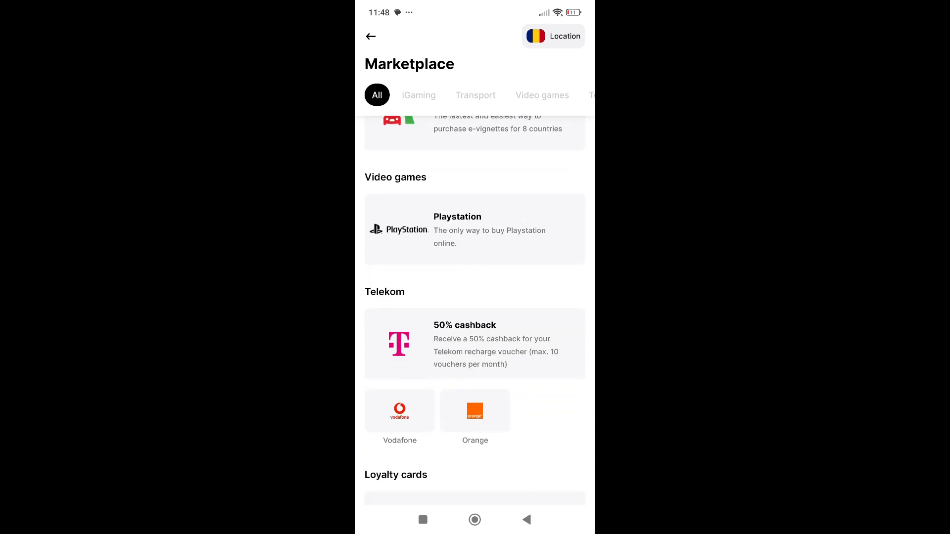
pyautogui.scroll(-3)
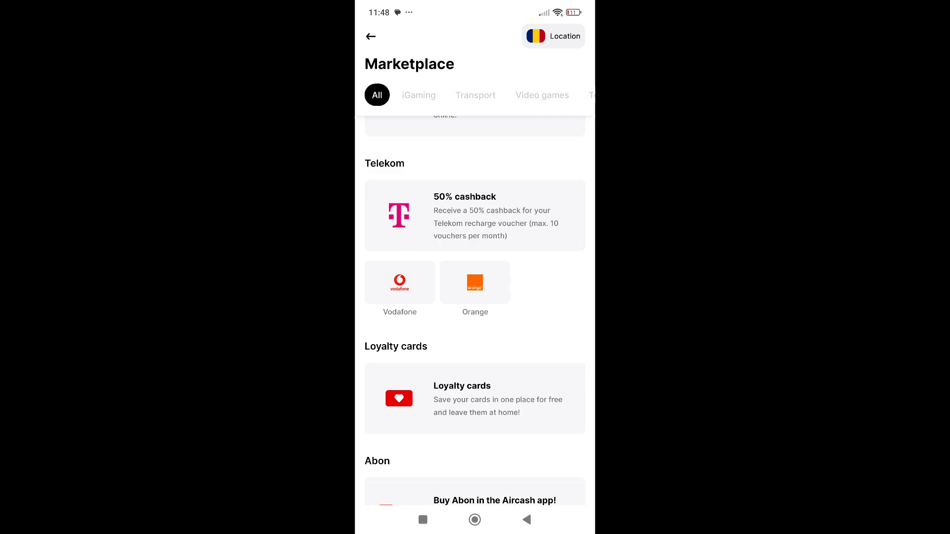
pyautogui.scroll(-3)
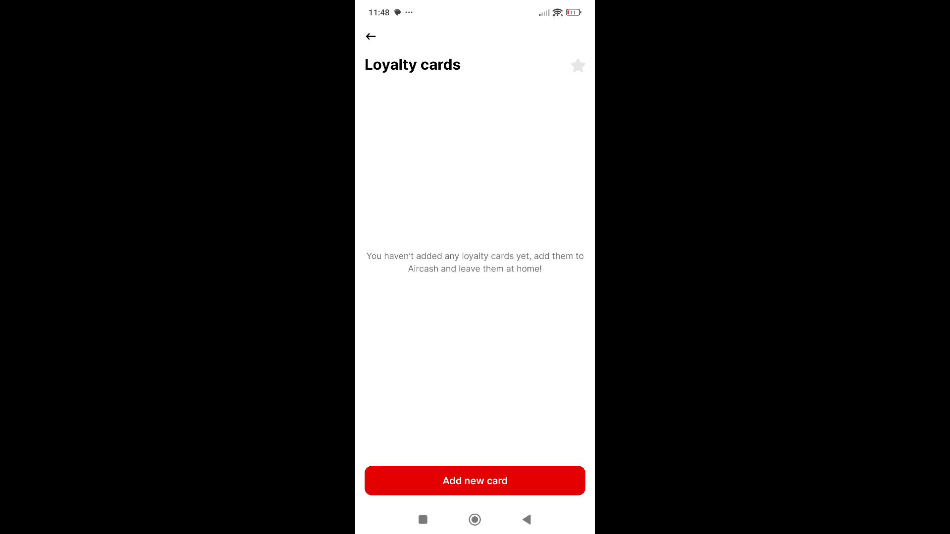
# Pick Decathlon as a new loyalty card, then cancel its barcode scanner.
pyautogui.click(475, 480)
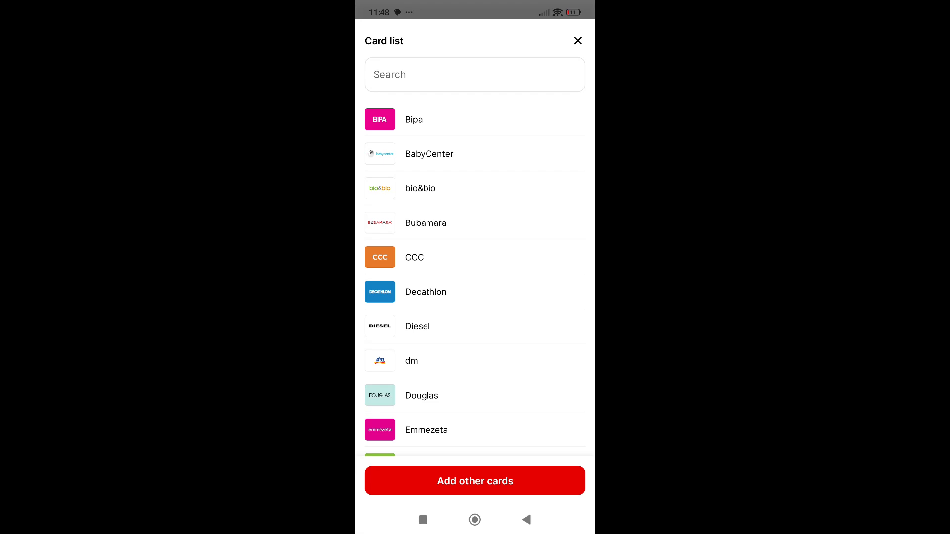
pyautogui.scroll(-3)
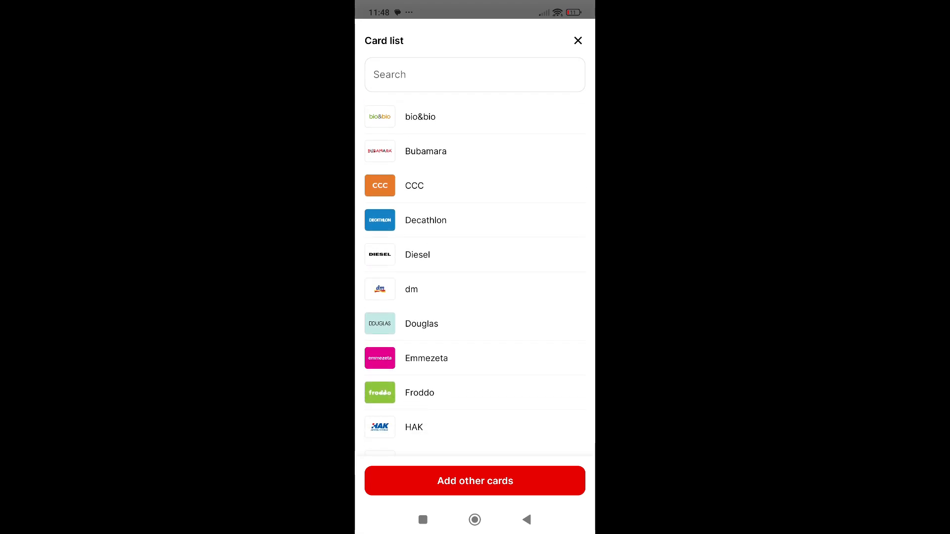
pyautogui.click(425, 220)
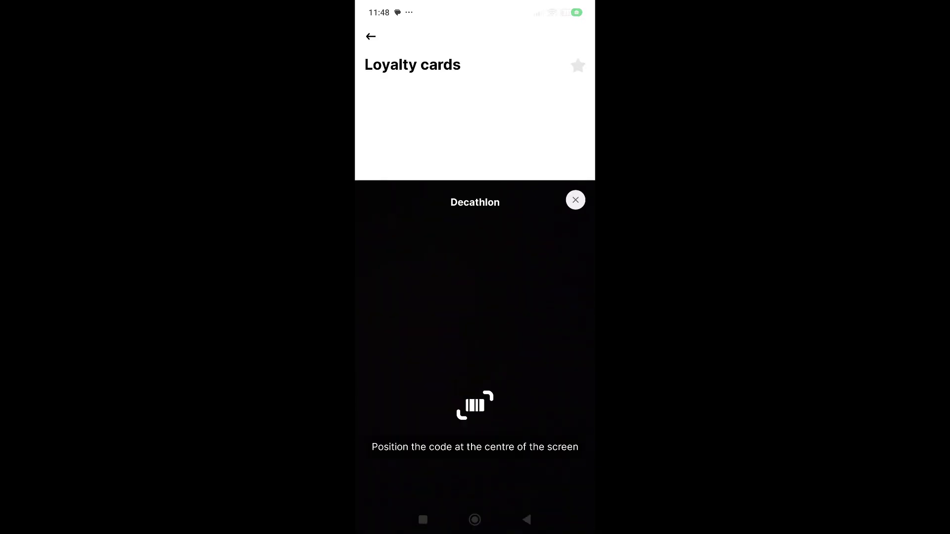
pyautogui.click(575, 200)
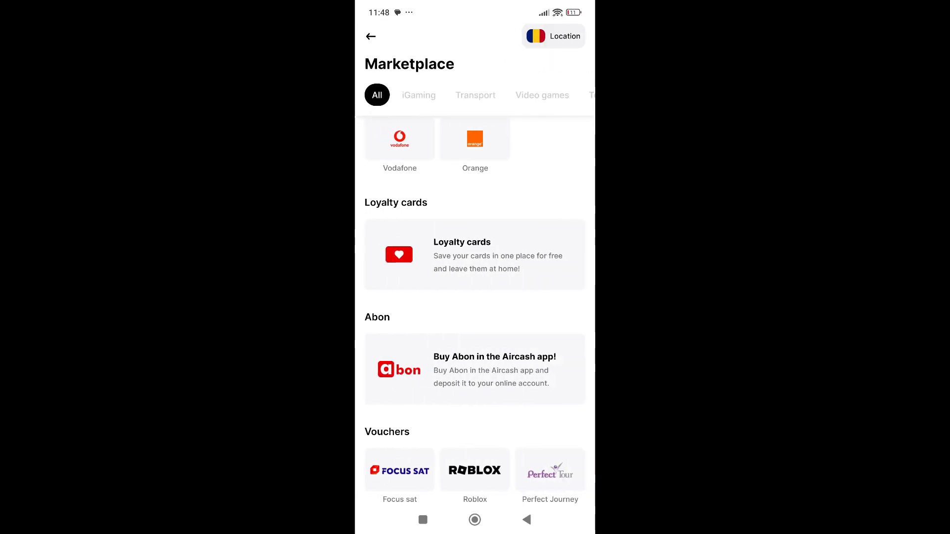
# Scroll through the Marketplace vouchers, then go back to the 0.00 Euro home screen.
pyautogui.scroll(-3)
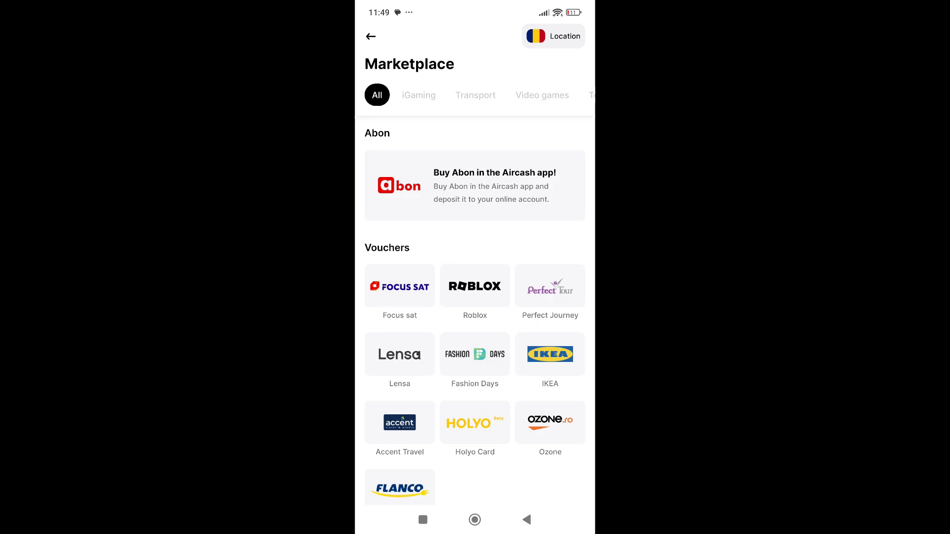
pyautogui.scroll(-3)
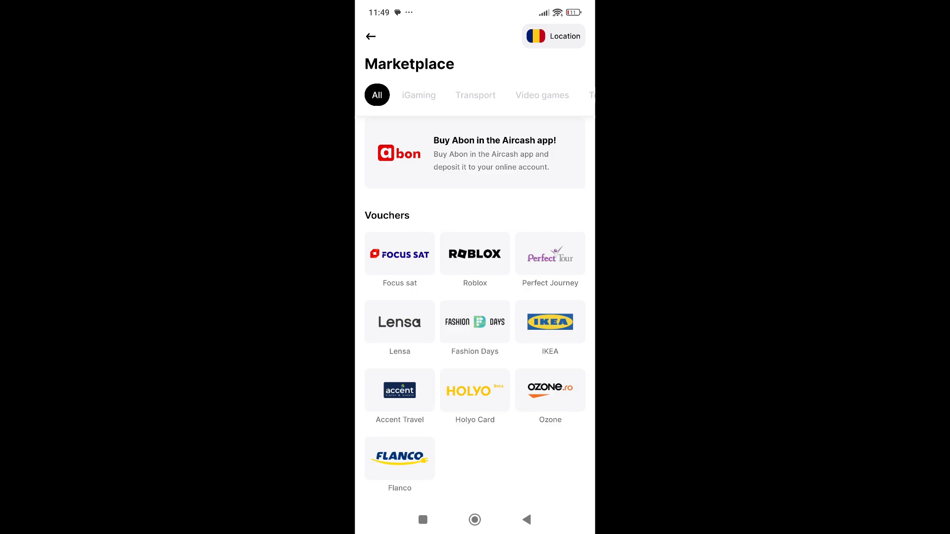
pyautogui.click(370, 36)
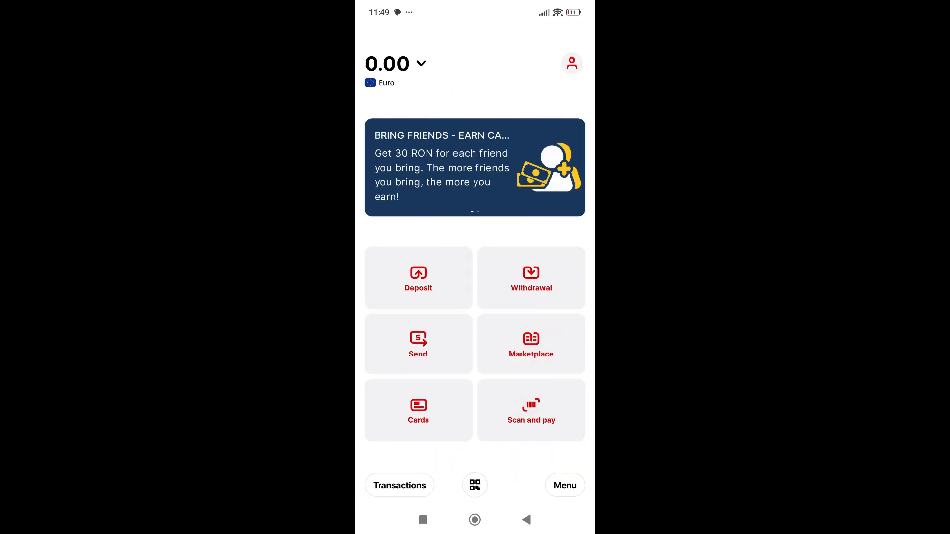
# Open and cancel manual card activation in Cards, then launch the Aircash Pay scanner.
pyautogui.click(418, 410)
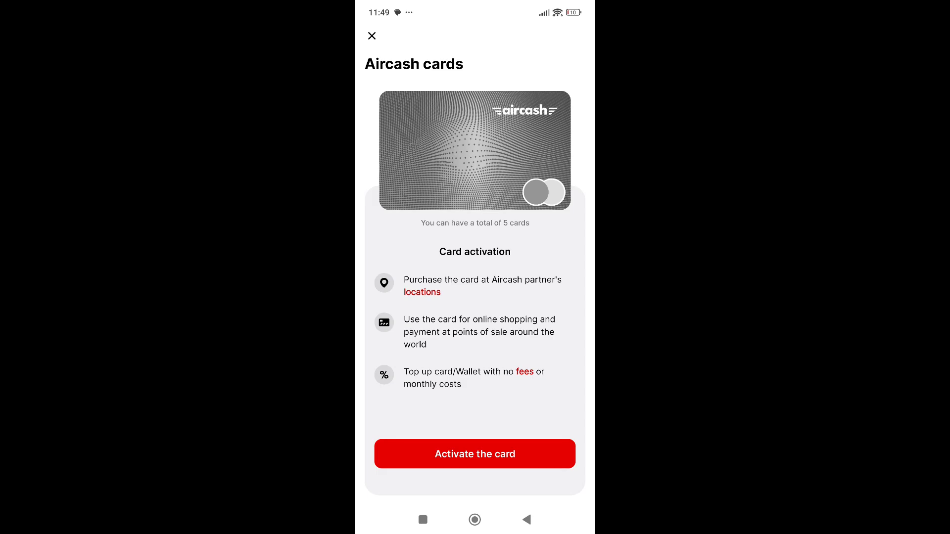
pyautogui.click(475, 453)
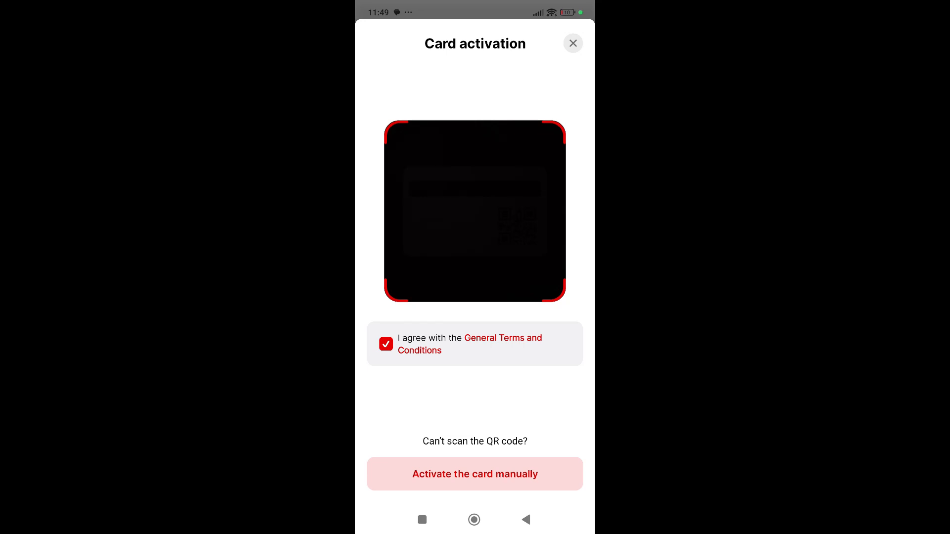
pyautogui.click(474, 474)
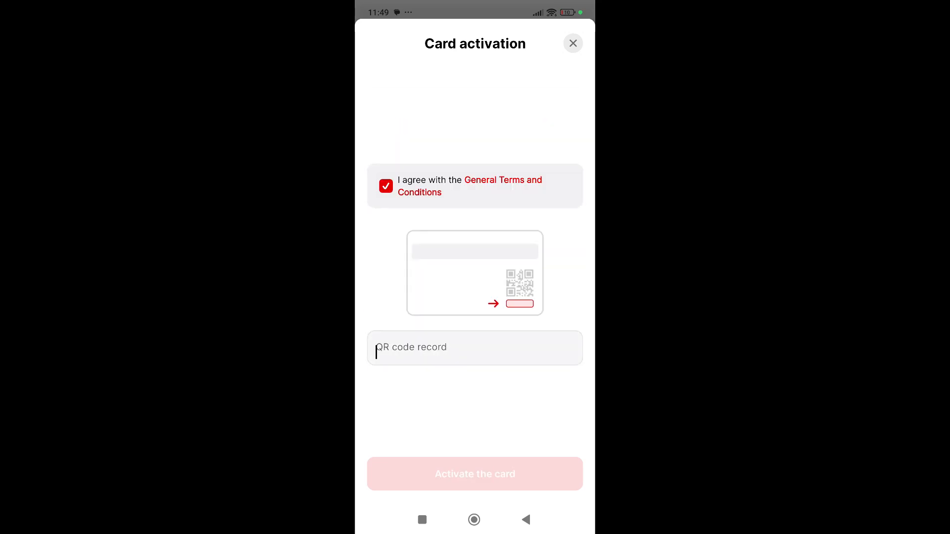
pyautogui.click(474, 348)
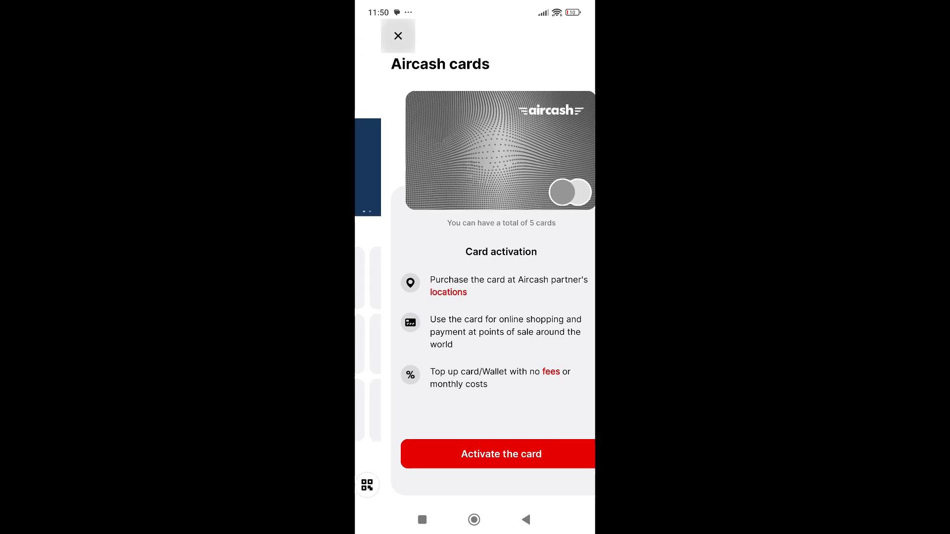
pyautogui.click(398, 36)
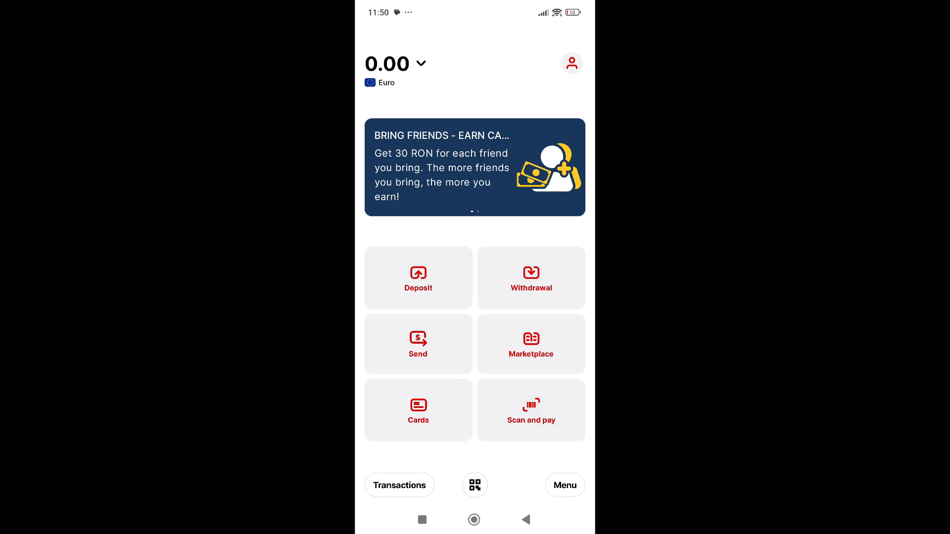
pyautogui.click(531, 410)
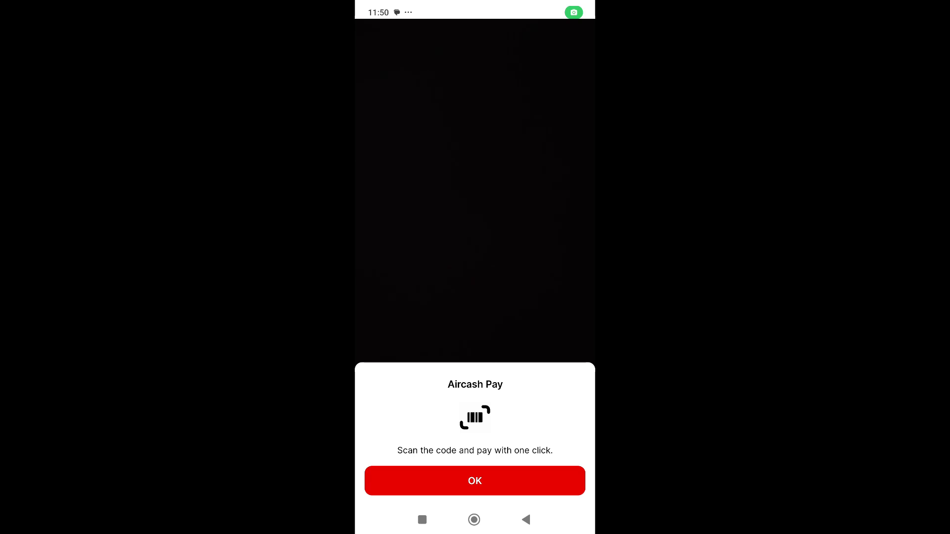